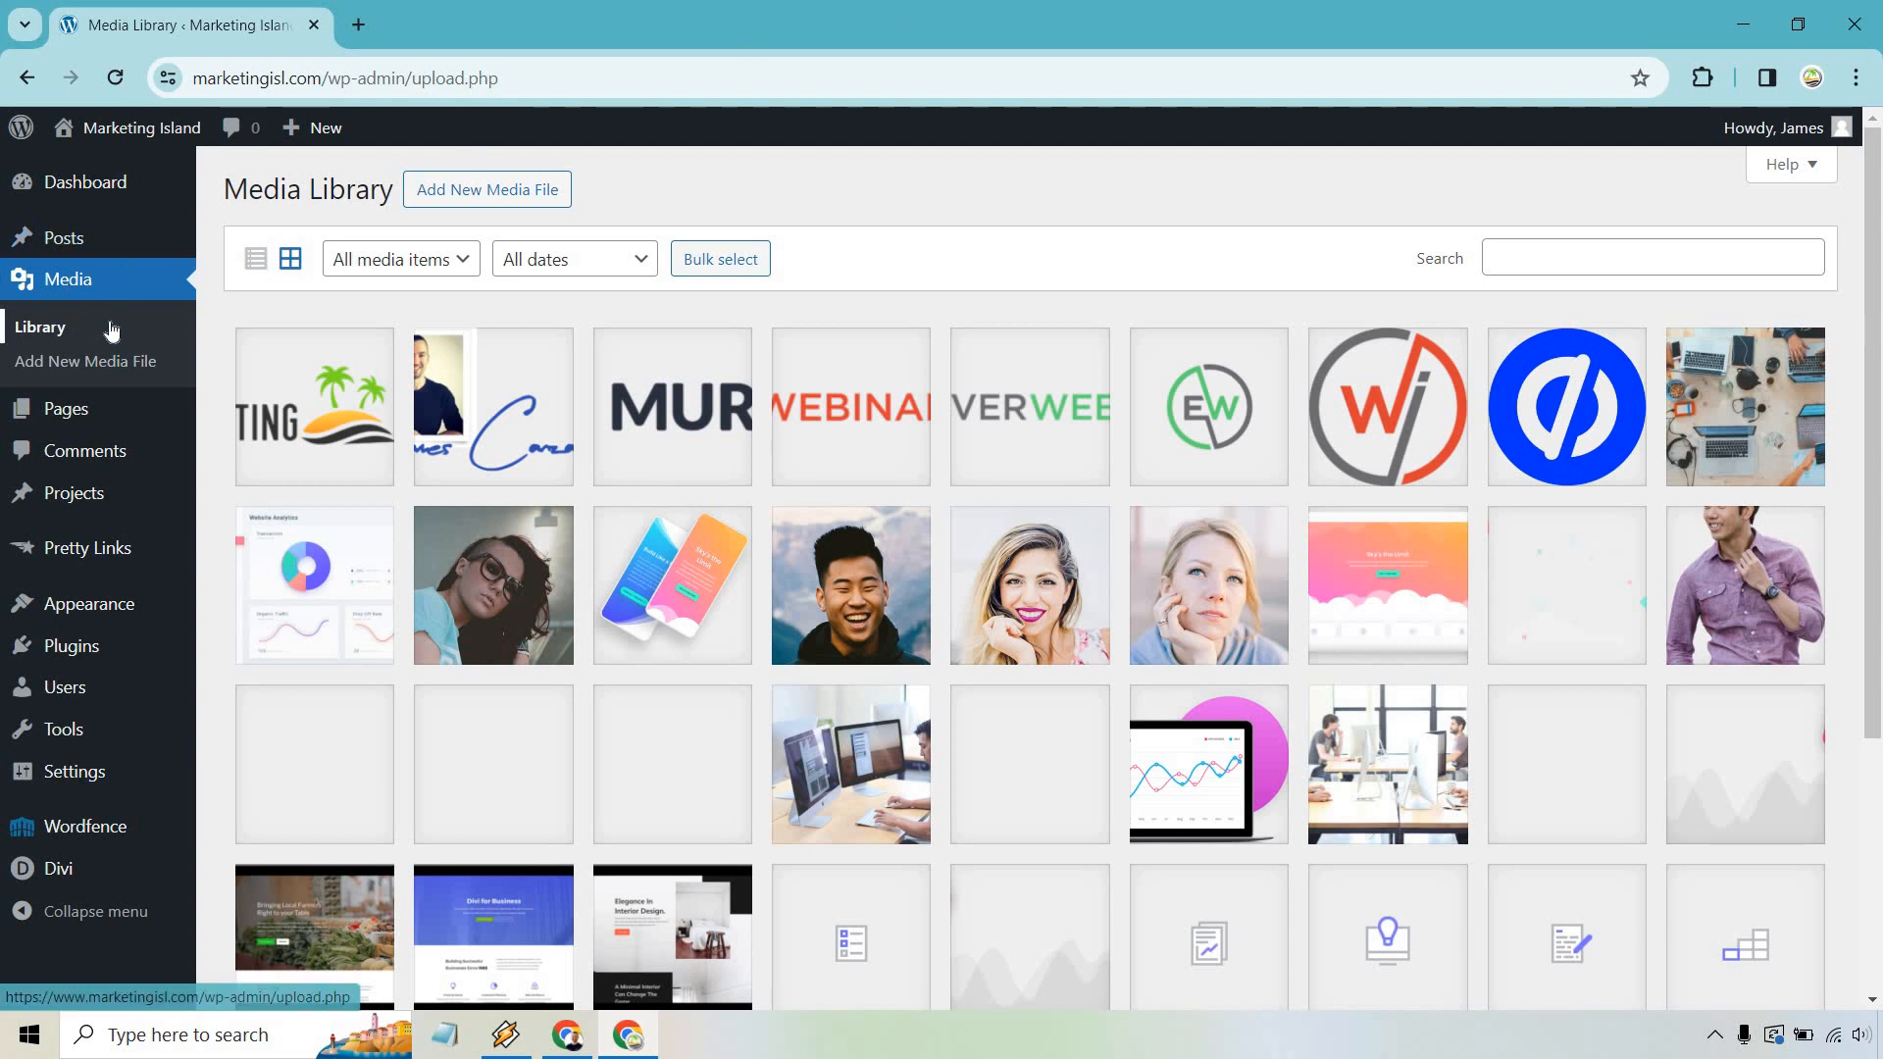
# Permanently delete portrait-square-09, the woman-in-glasses portrait, and confirm the deletion
pyautogui.click(492, 586)
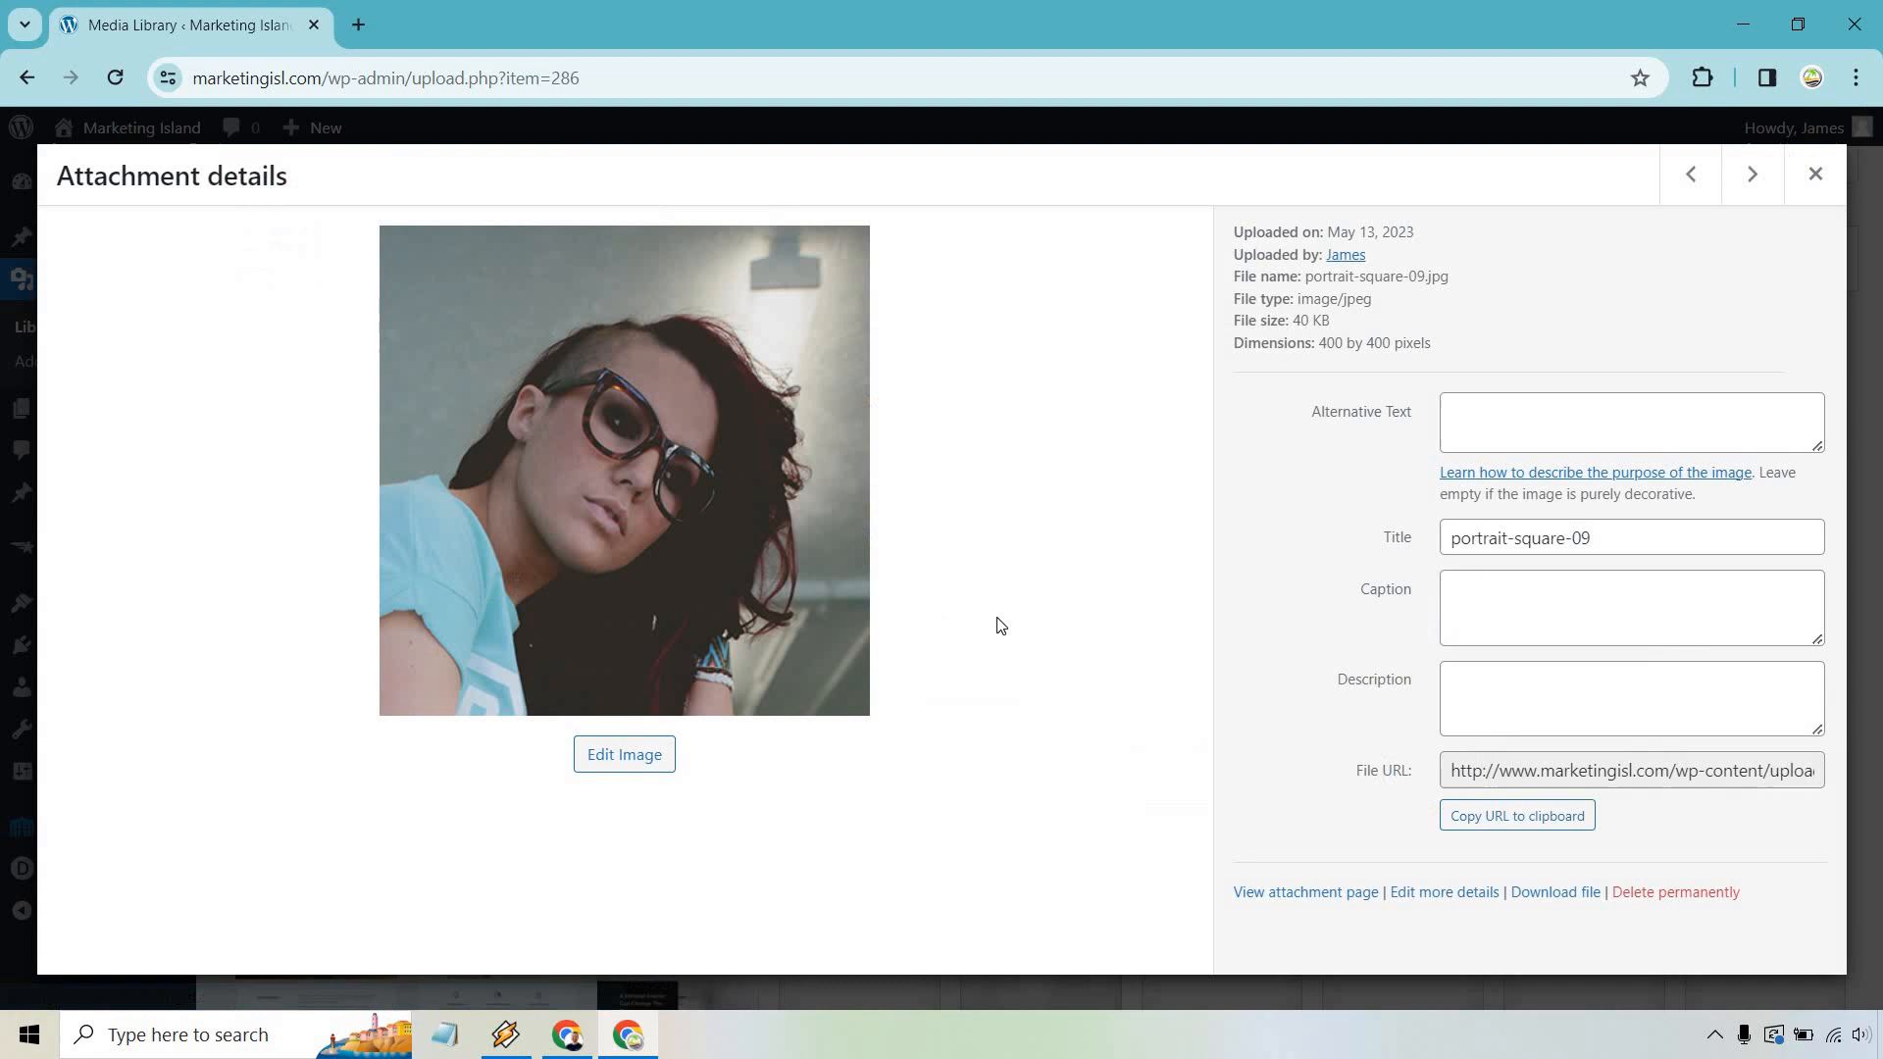
pyautogui.moveTo(1697, 902)
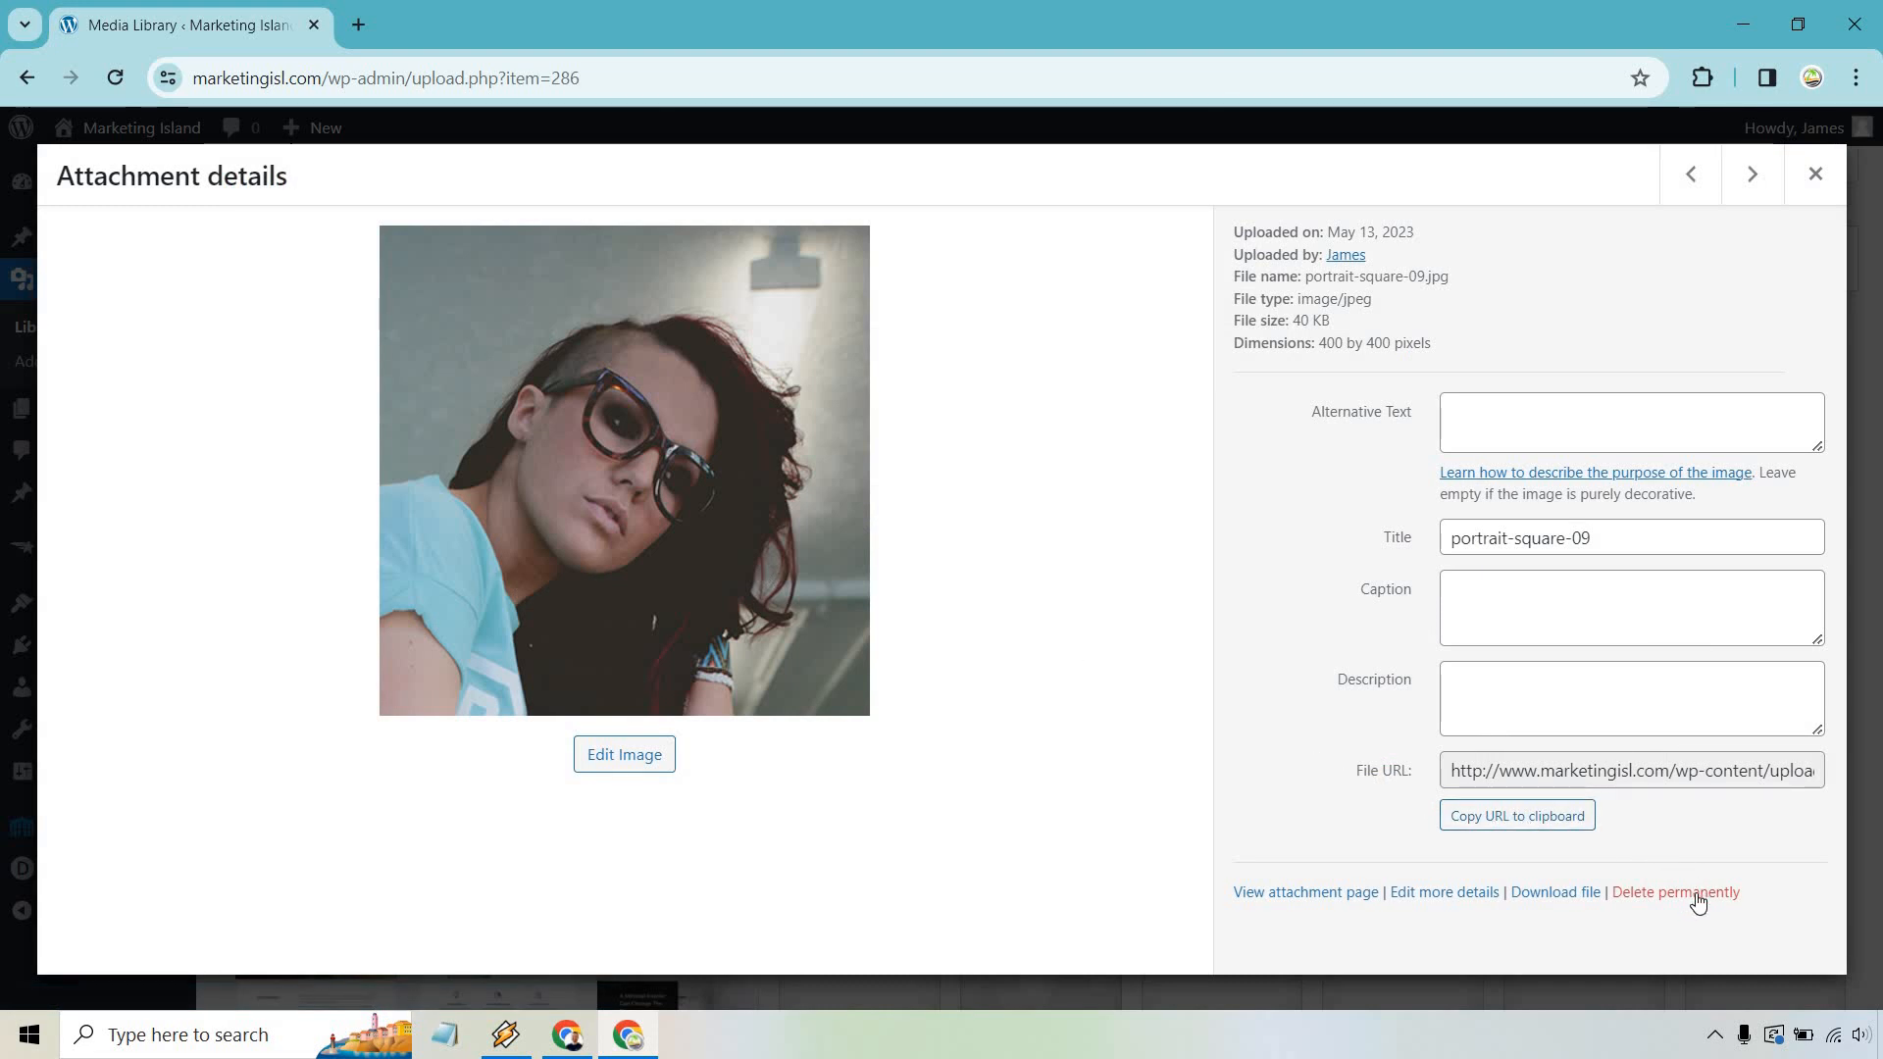
pyautogui.click(1673, 892)
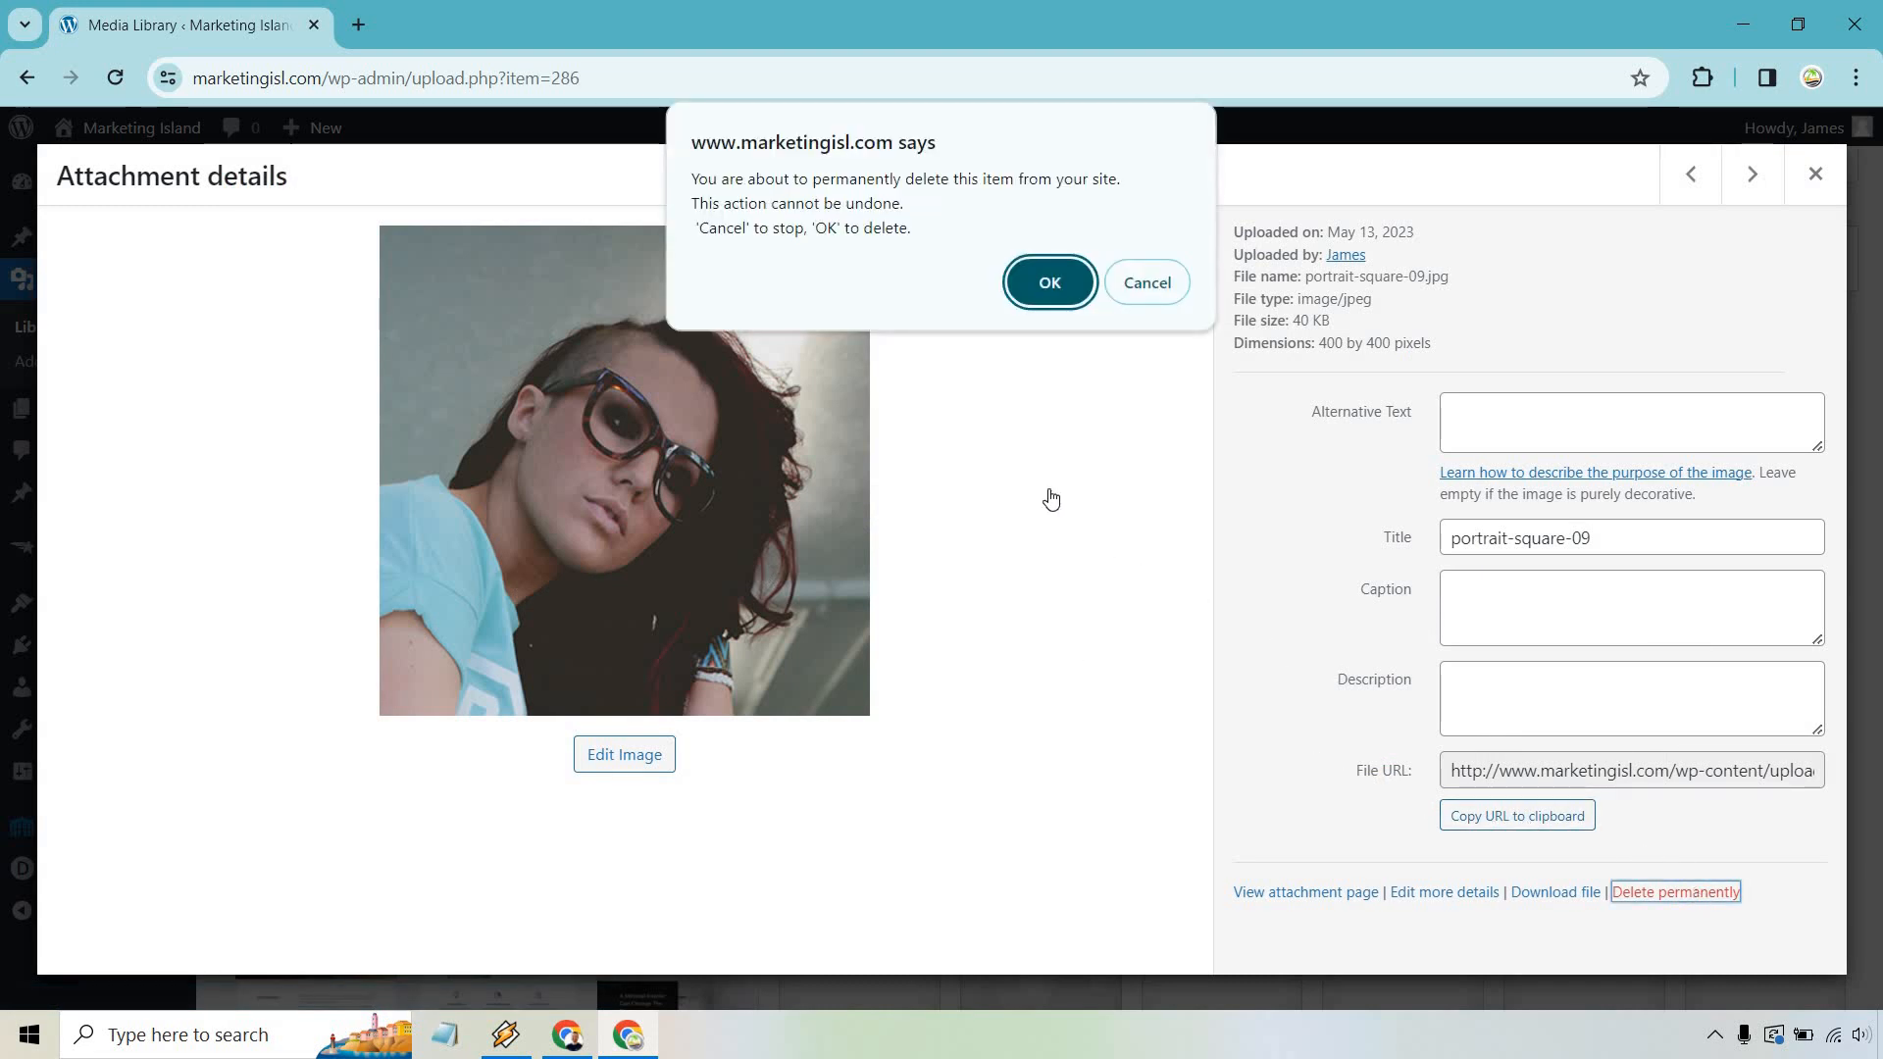
pyautogui.moveTo(1033, 488)
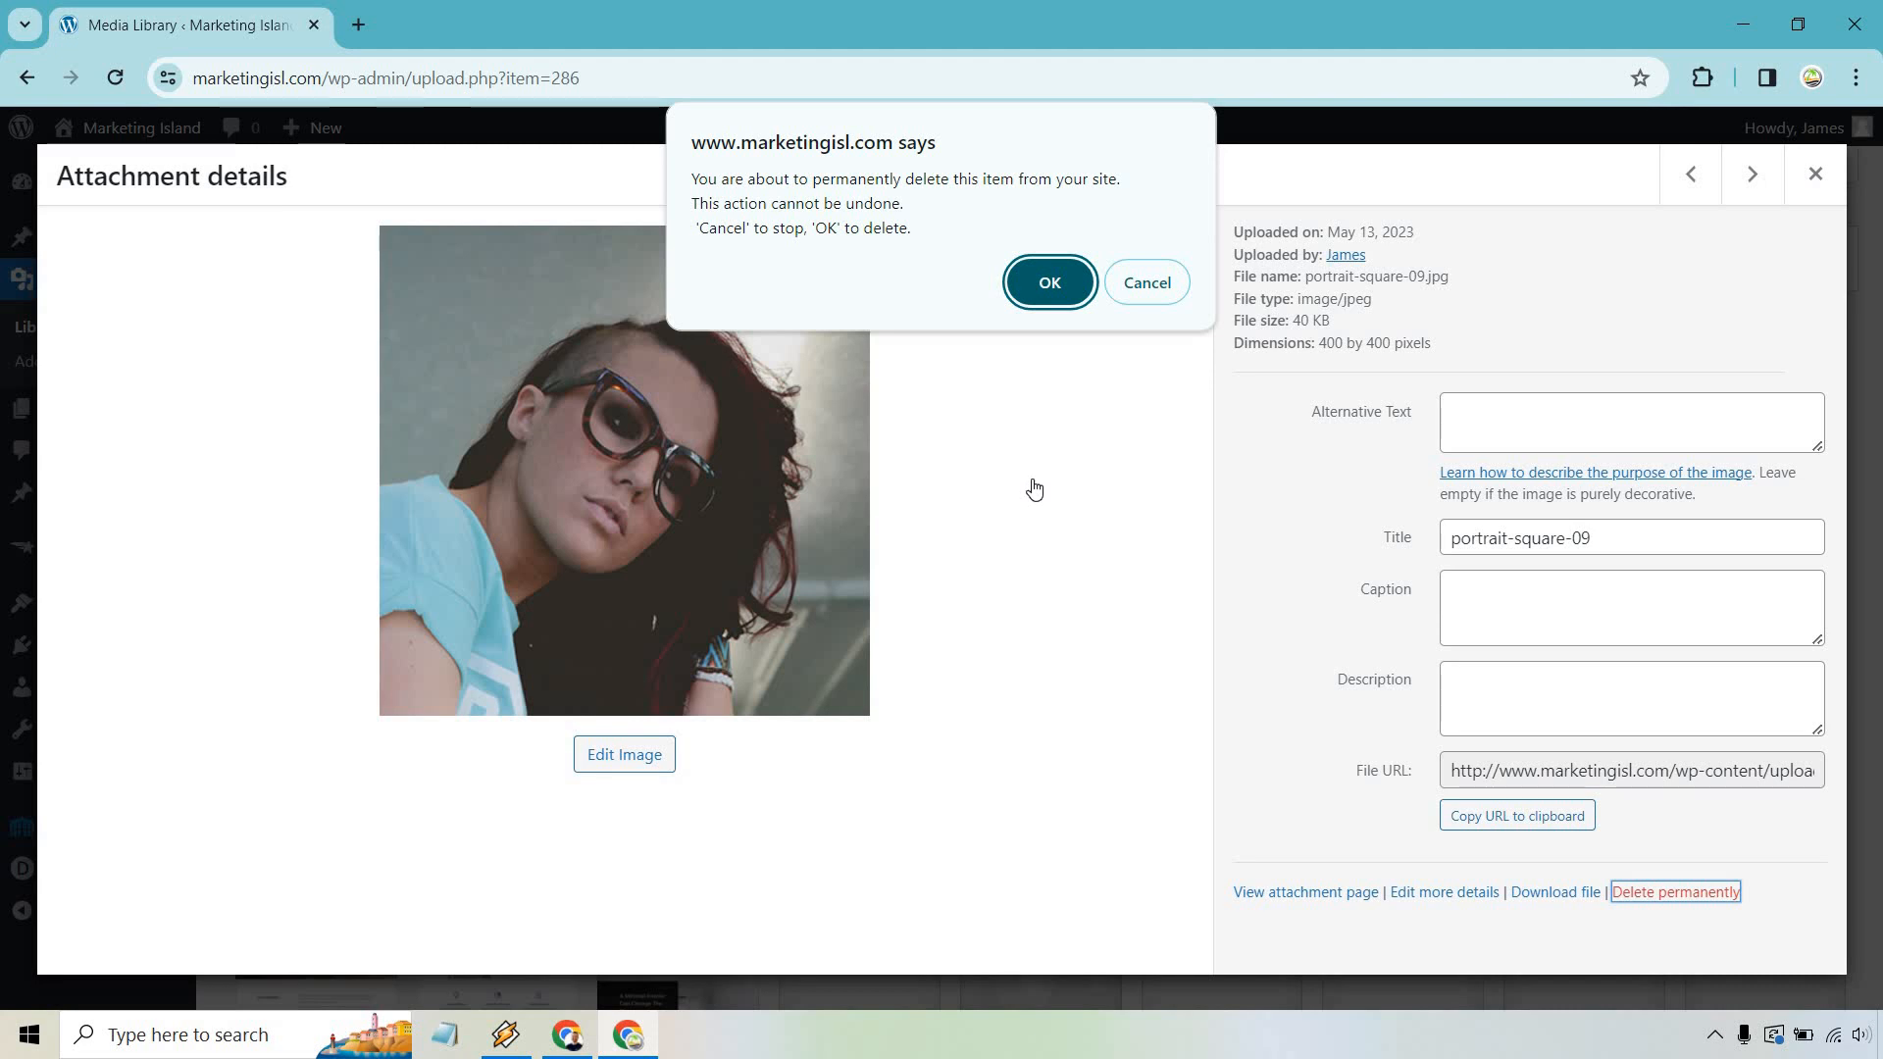
pyautogui.moveTo(1018, 391)
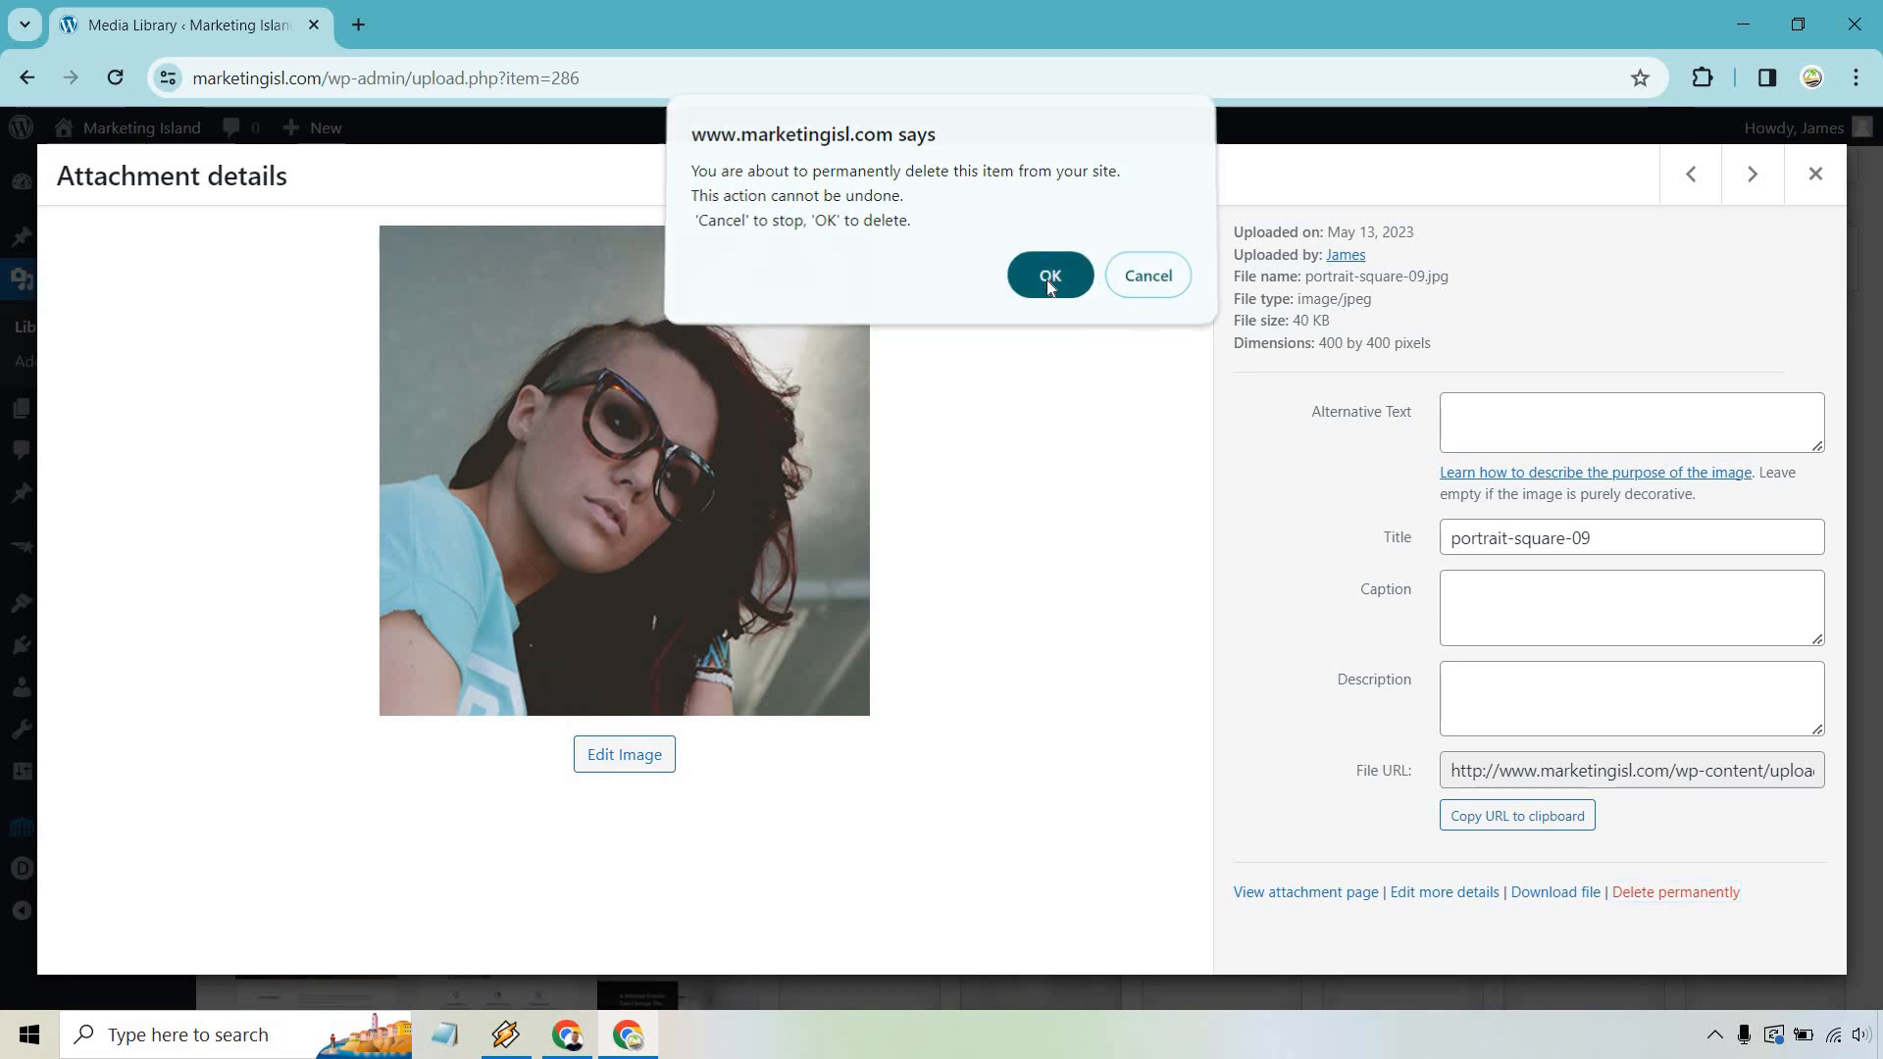
pyautogui.click(1047, 275)
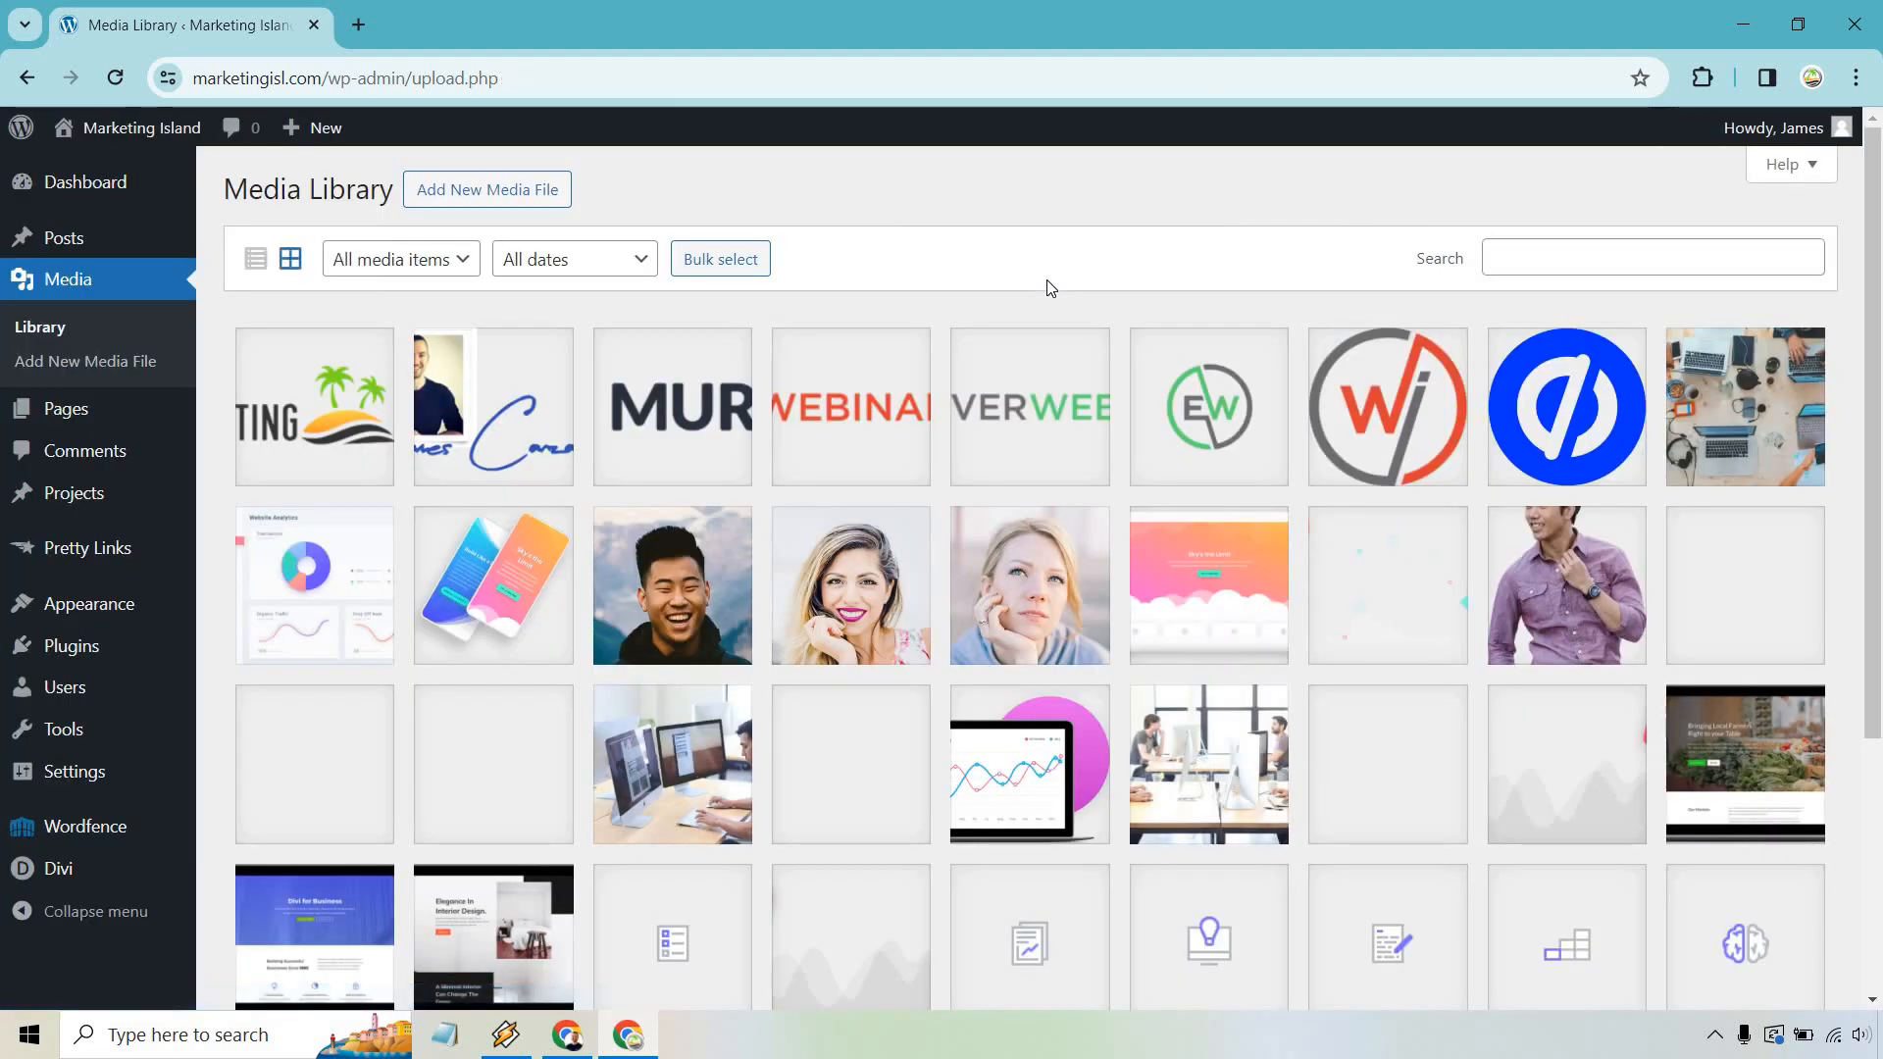
# Permanently delete portrait-square-05, the smiling man portrait, and confirm
pyautogui.click(671, 587)
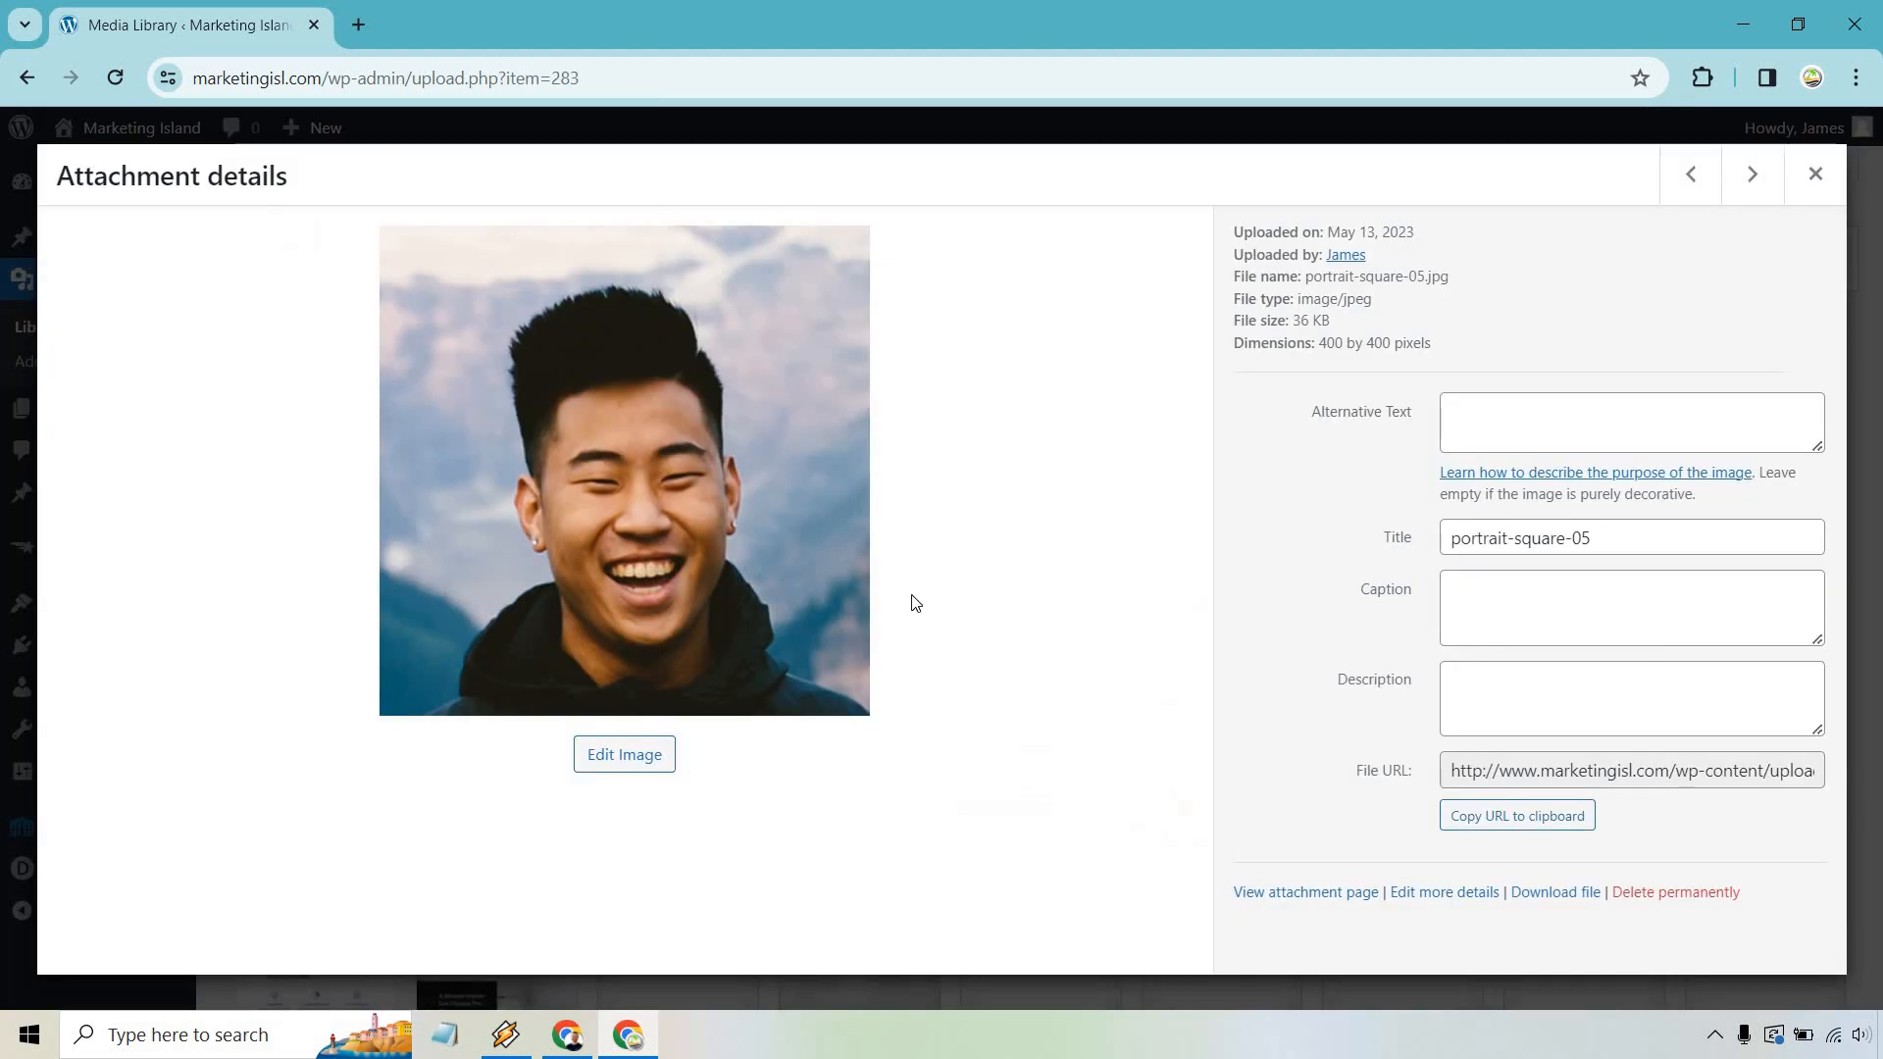
pyautogui.click(1674, 892)
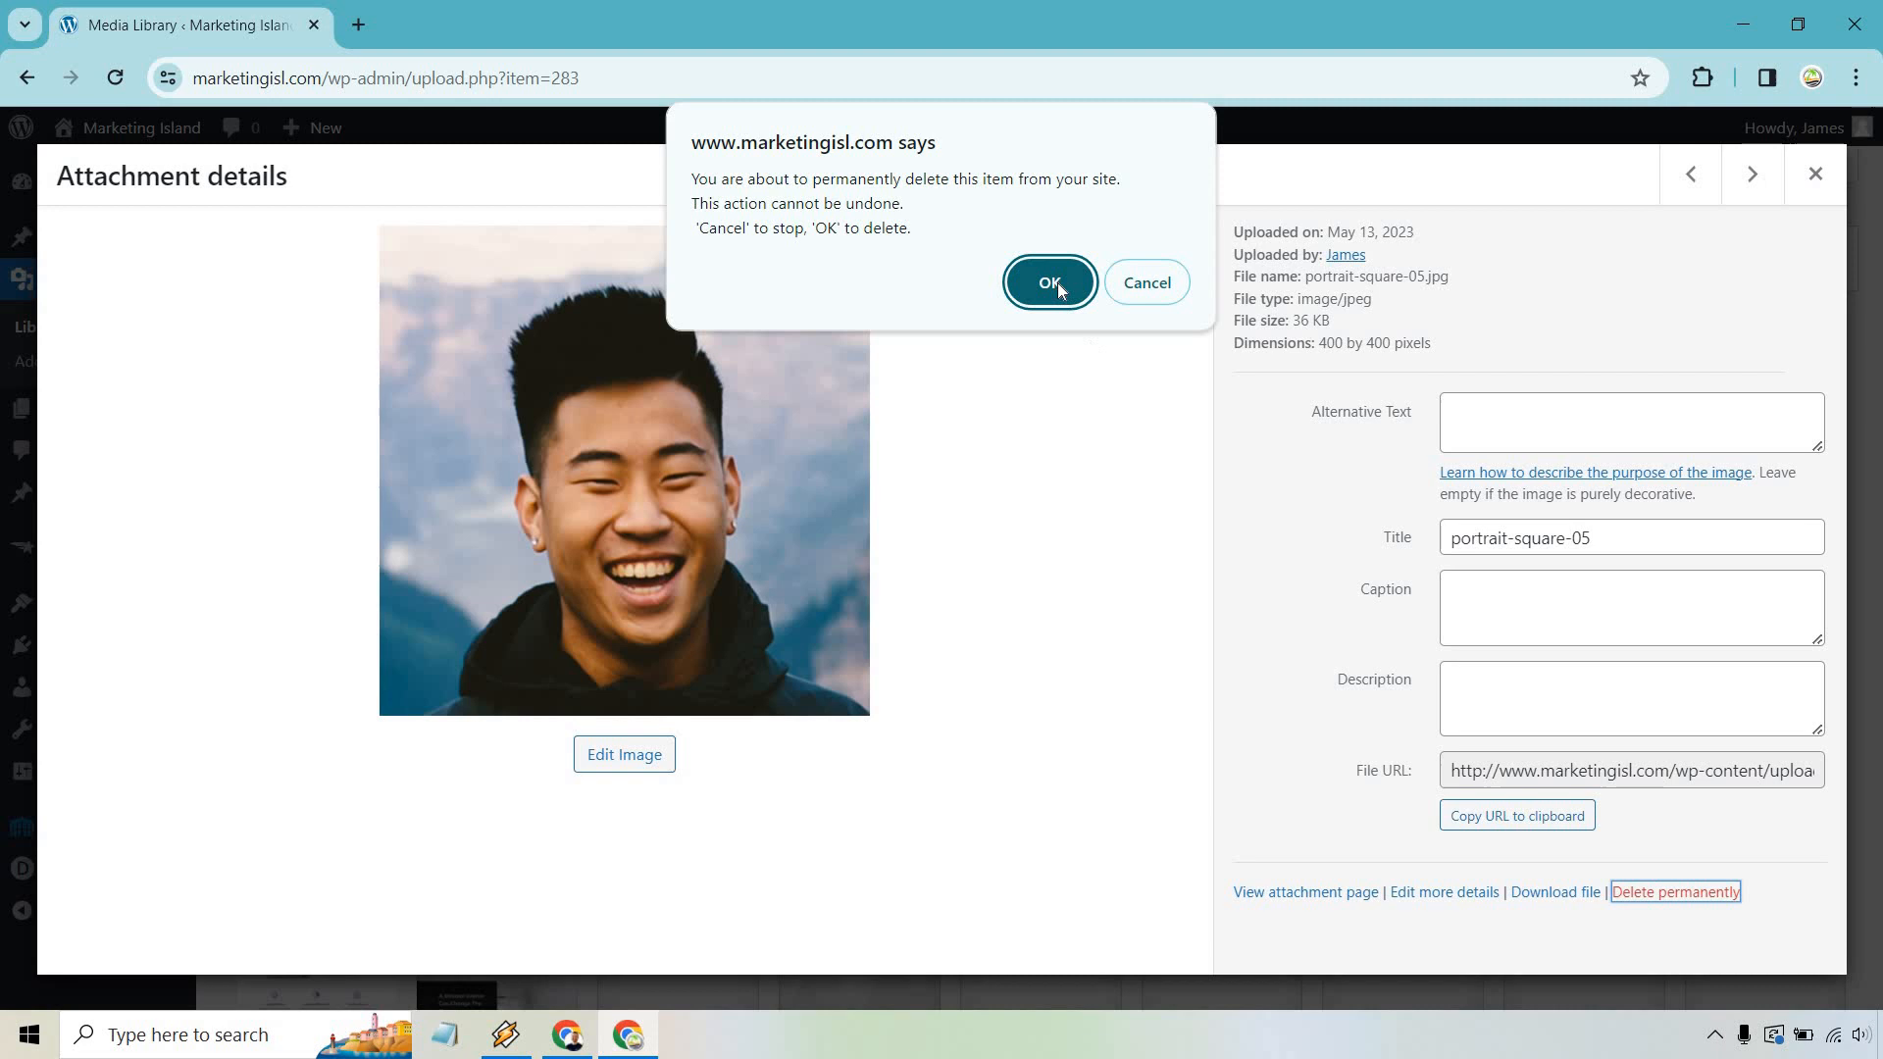
pyautogui.click(1048, 282)
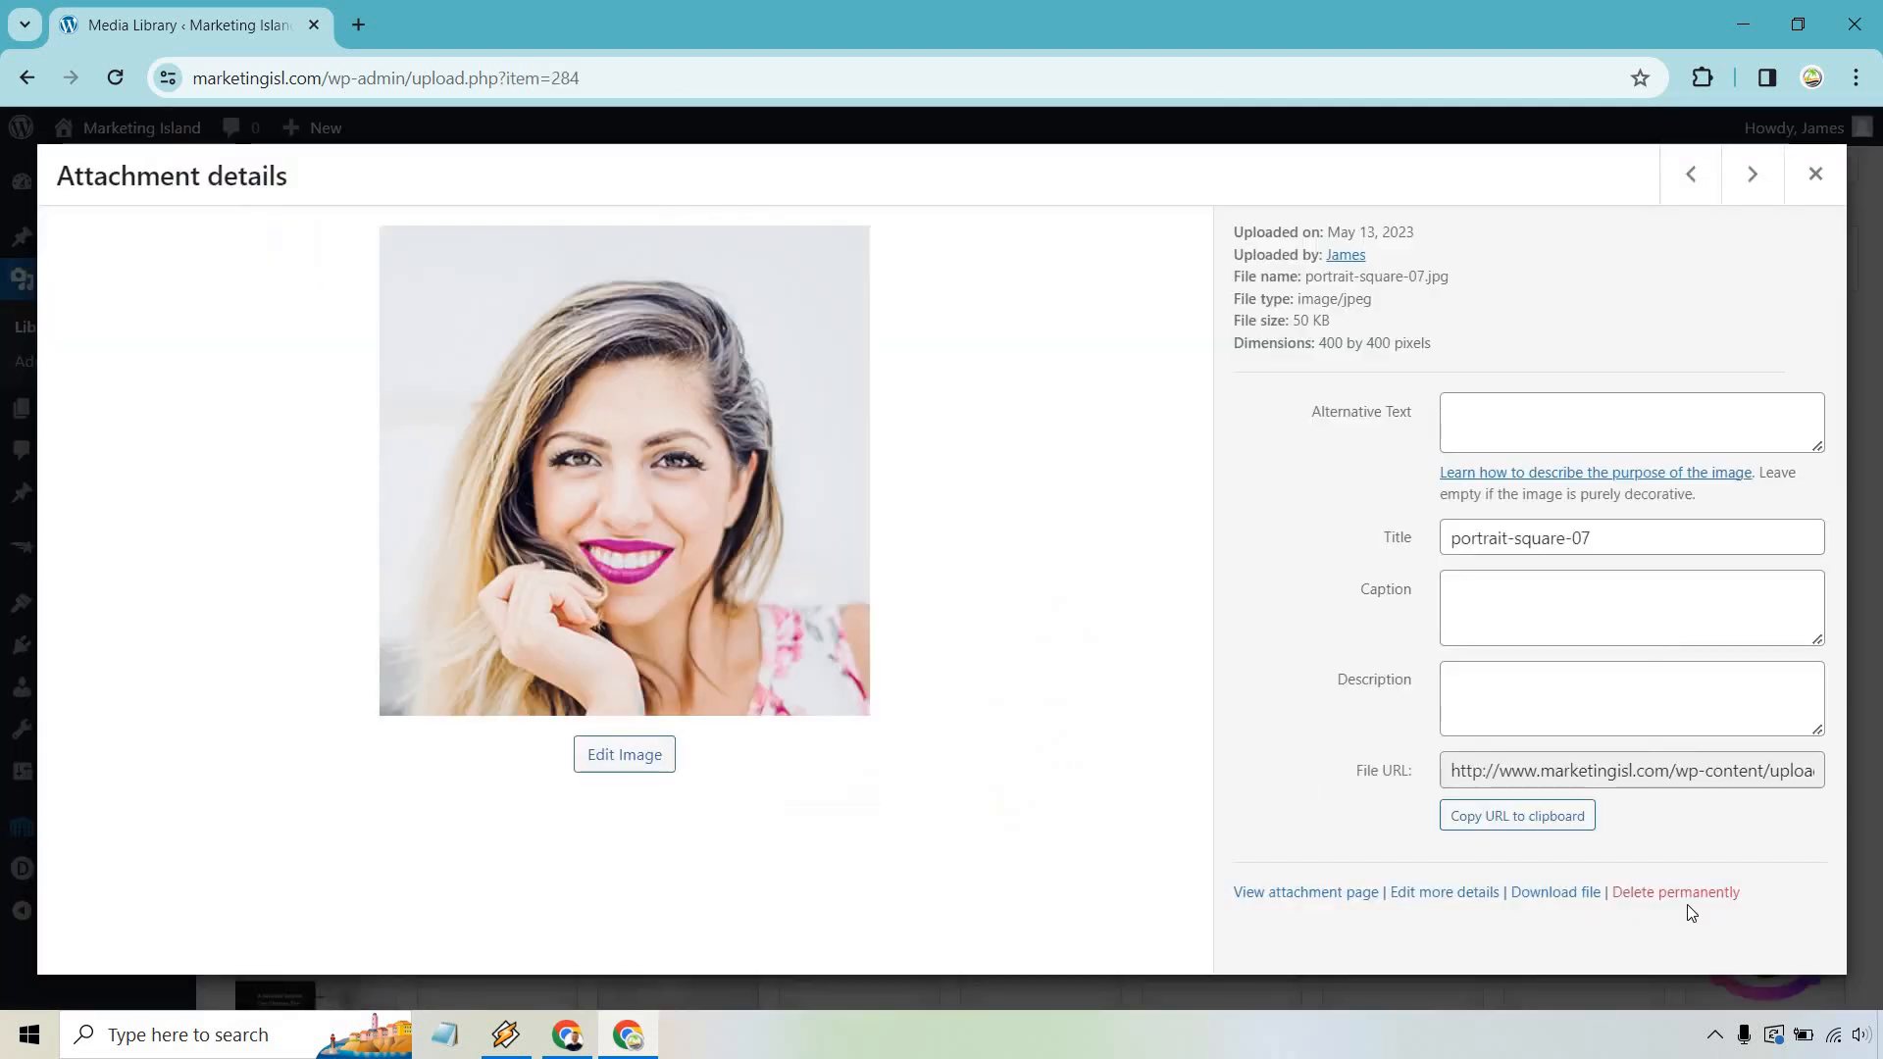
# Permanently delete portrait-square-07 (pink-lipstick woman) and 07.png (purple-shirt man)
pyautogui.click(1814, 172)
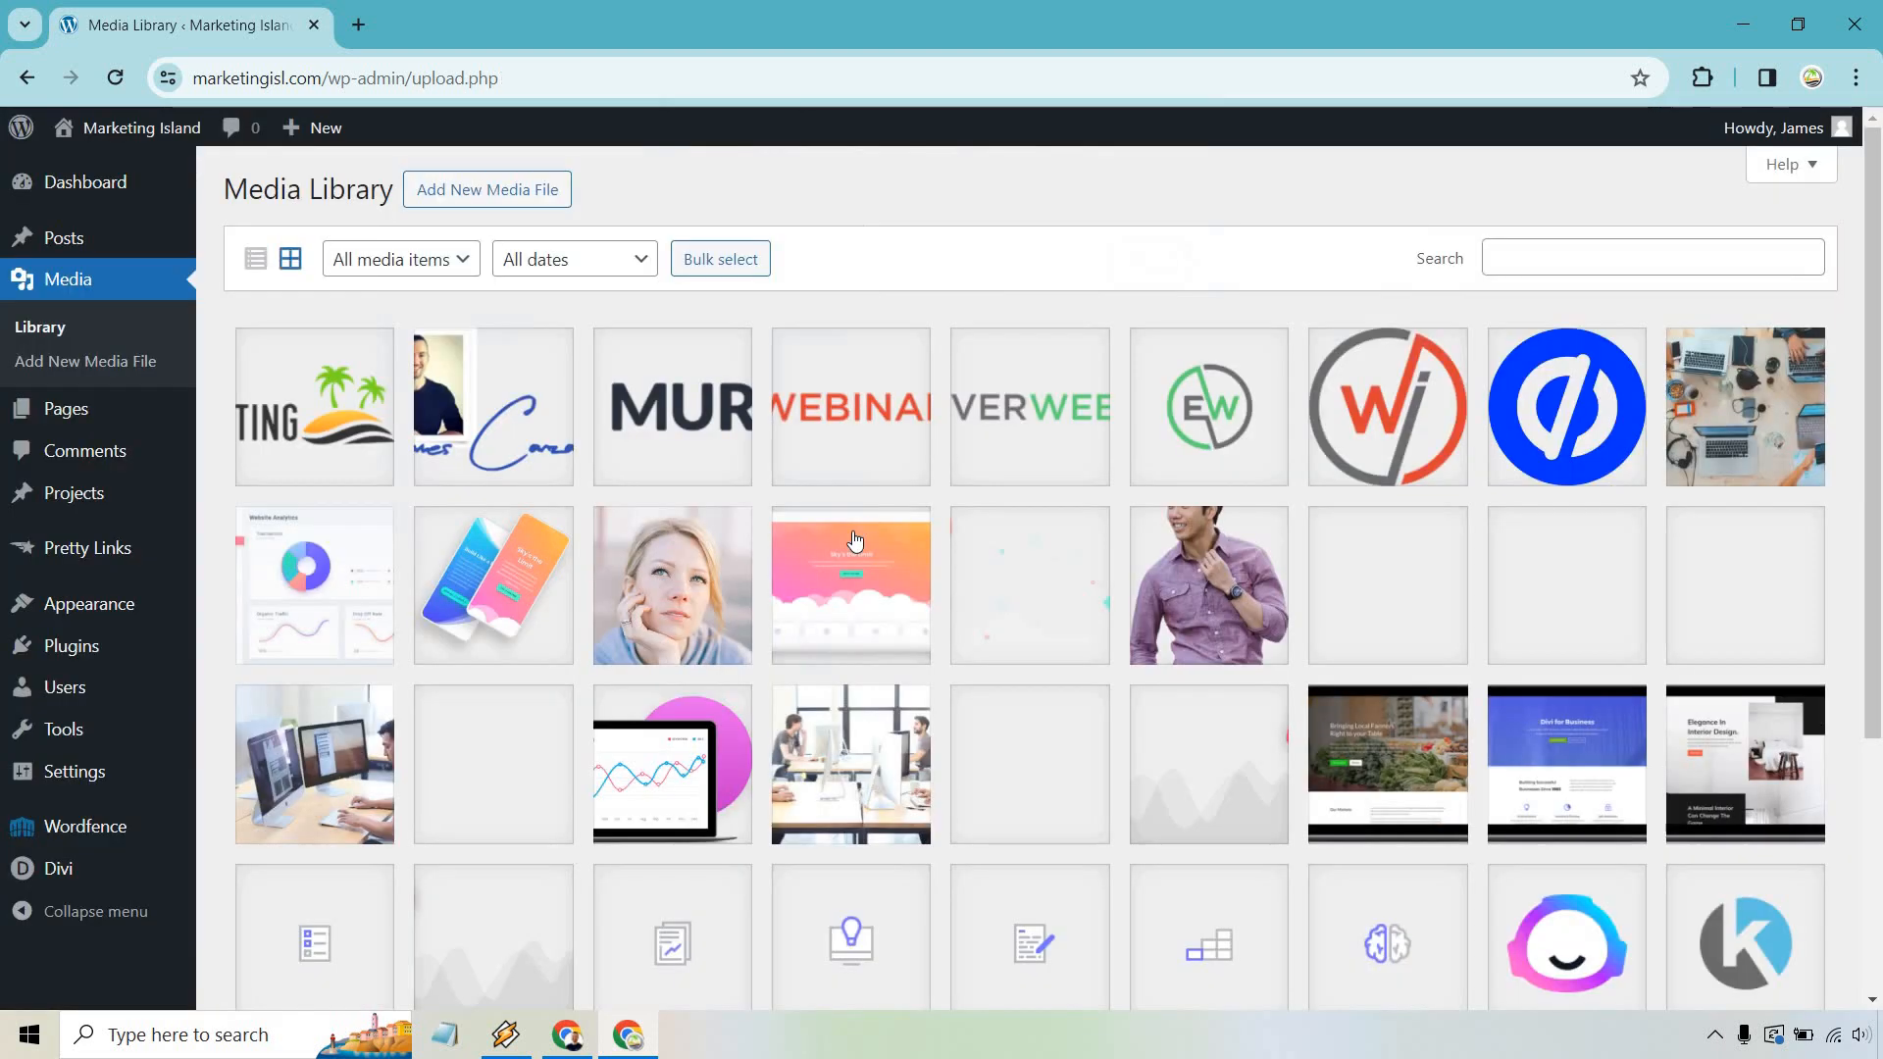
pyautogui.click(1208, 586)
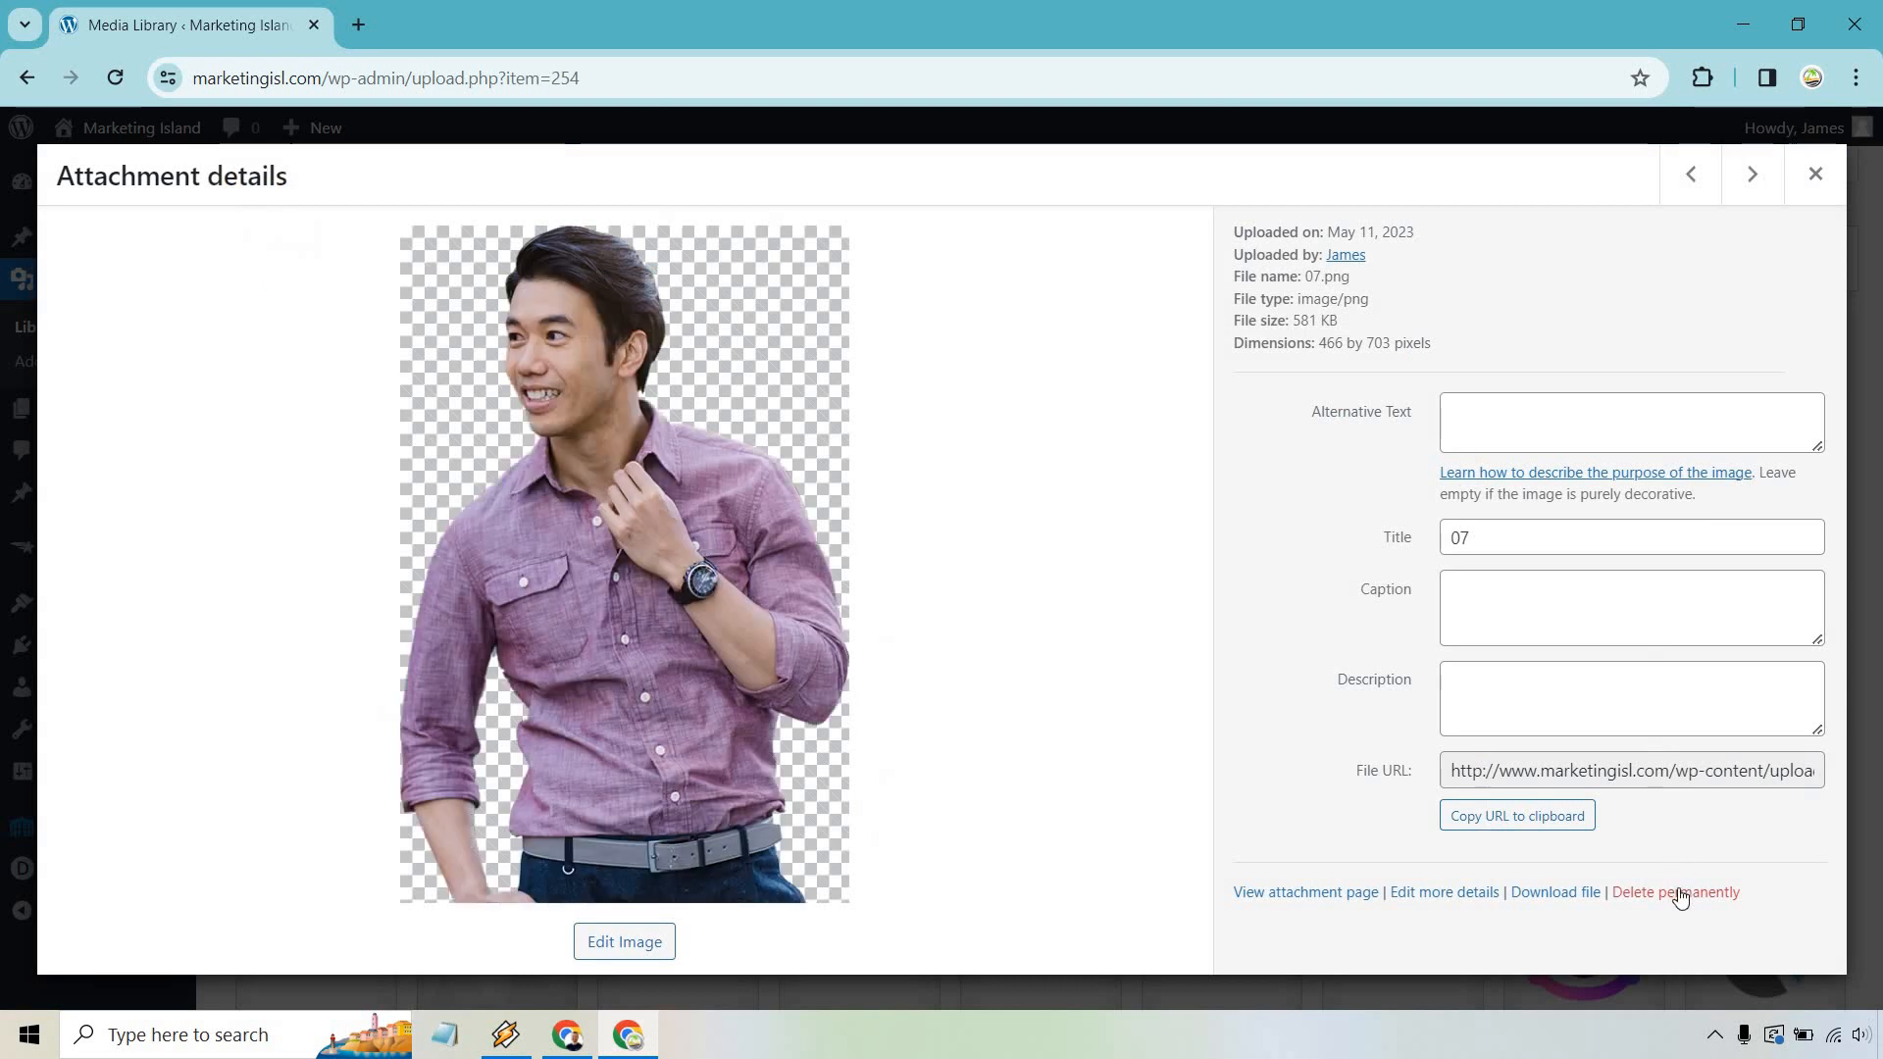
pyautogui.click(1814, 175)
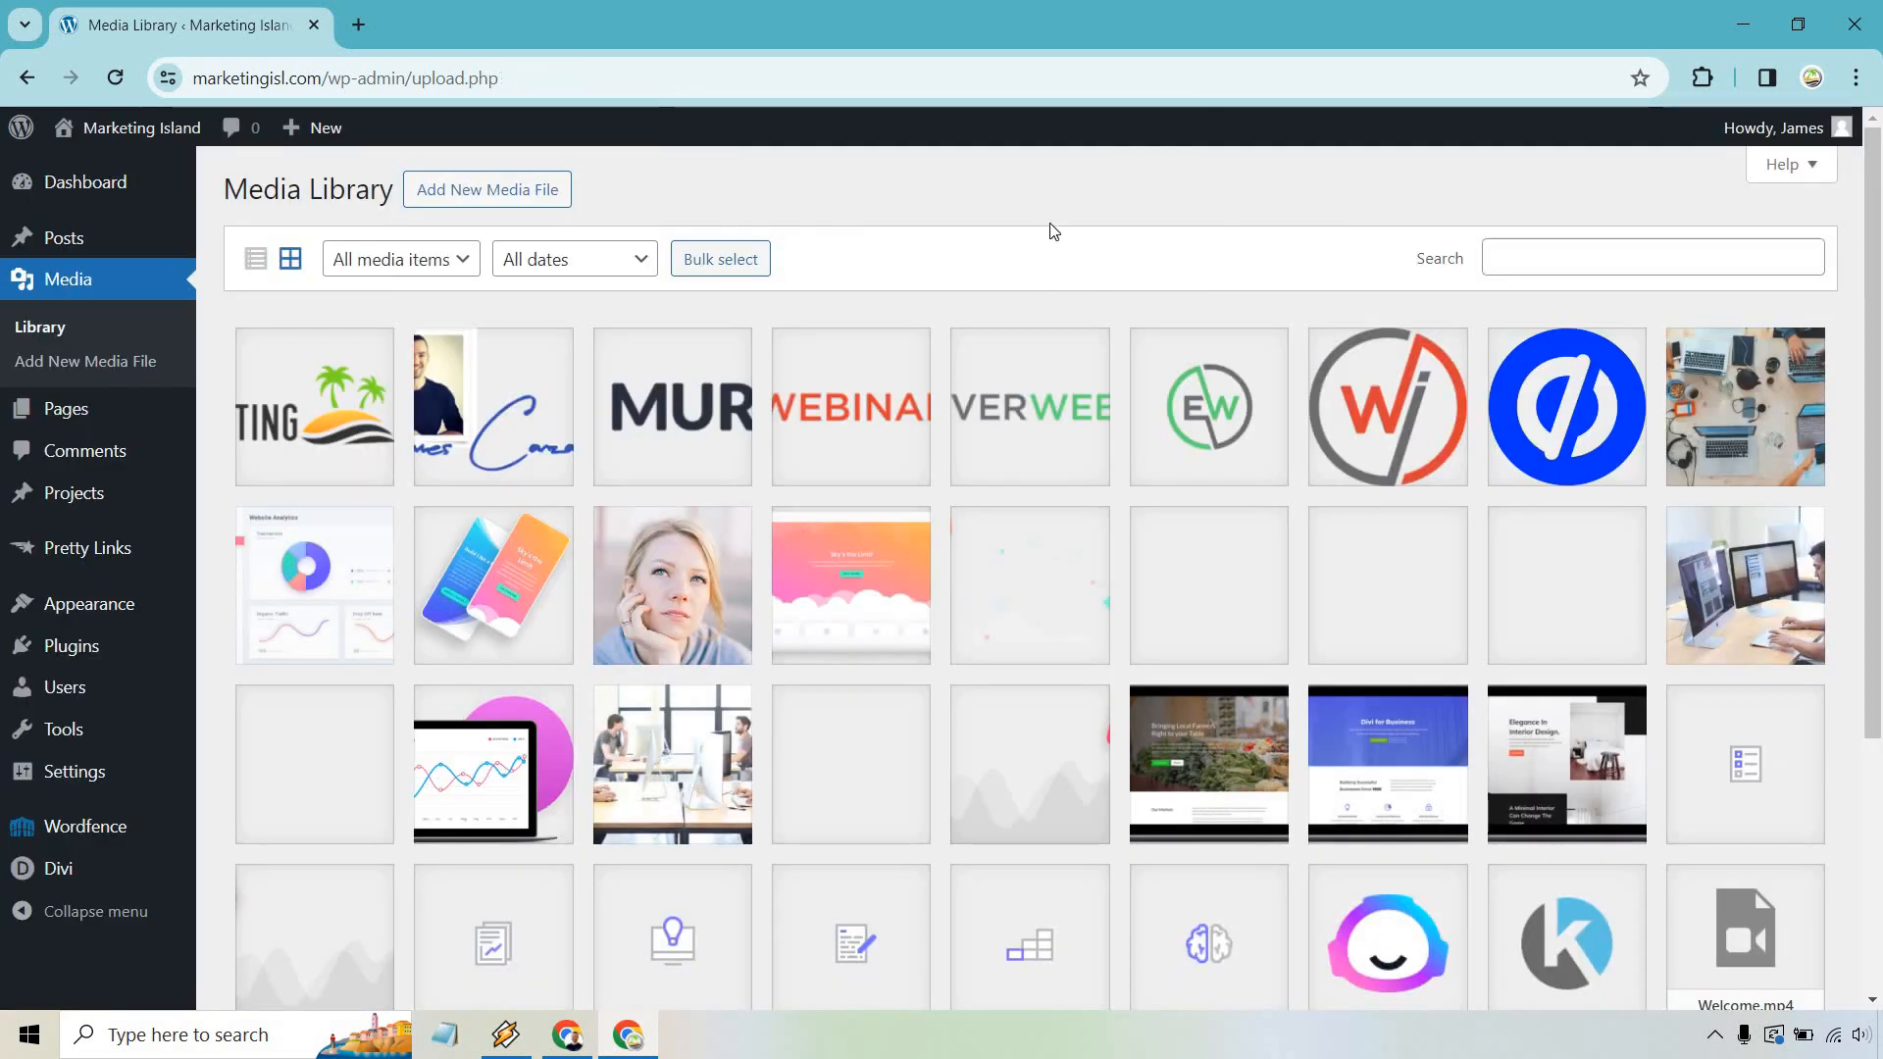